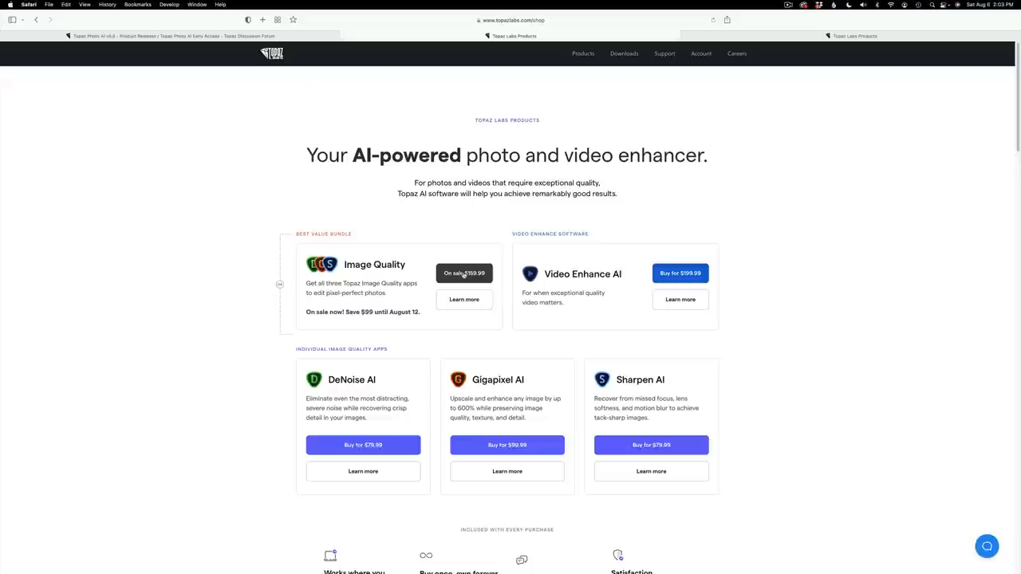
Add the Image Quality bundle, on sale for $159.99, to the Topaz shop cart.
left_click(464, 272)
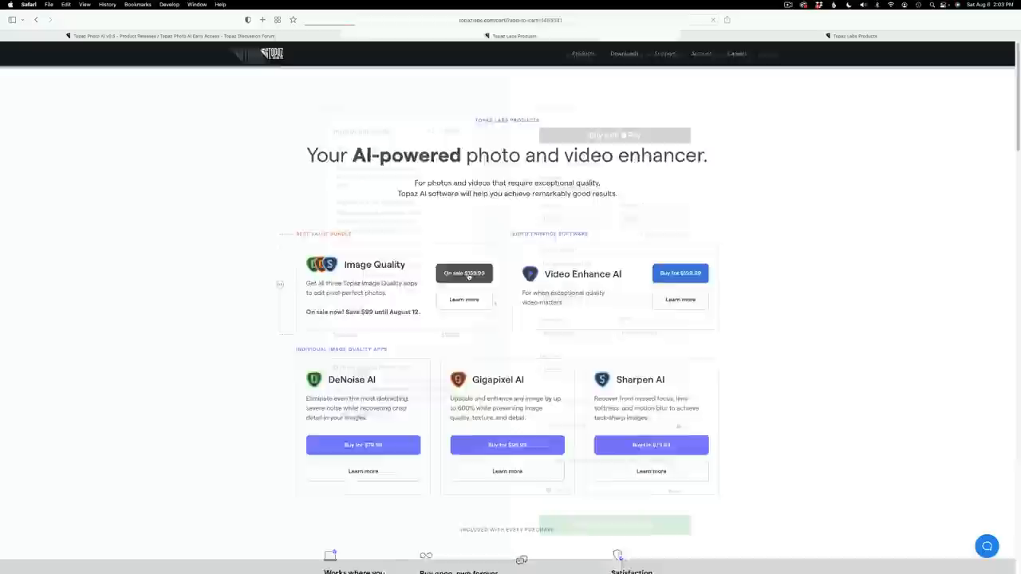
left_click(464, 273)
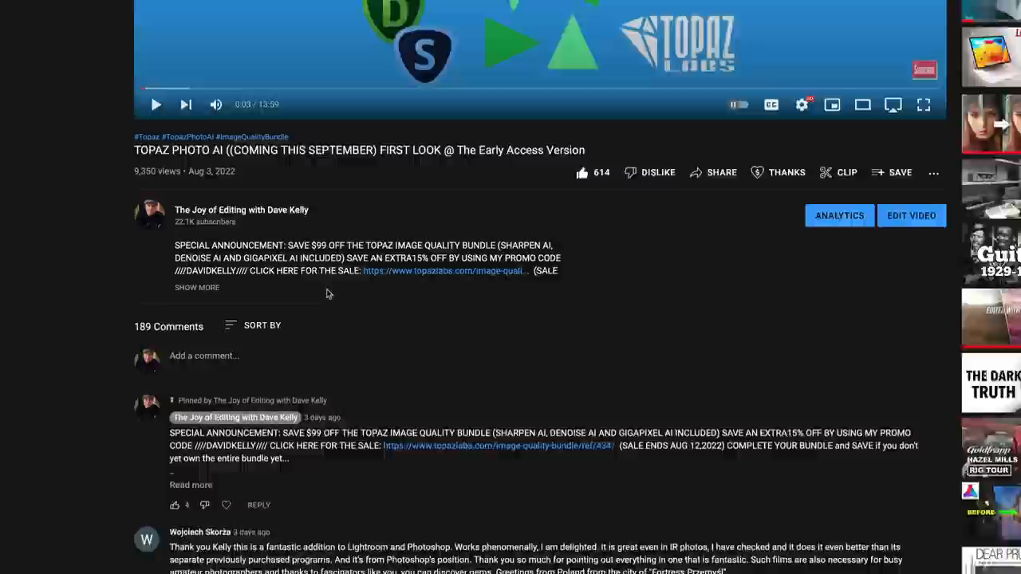
Expand the YouTube description and scroll through the bundle sale and Photo AI download links.
left_click(197, 287)
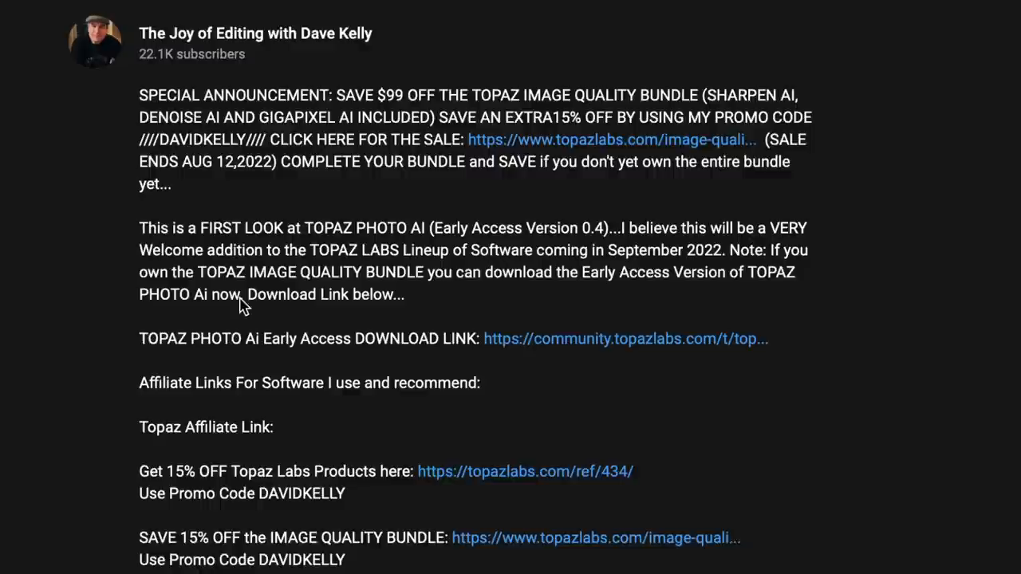
scroll("down", 3)
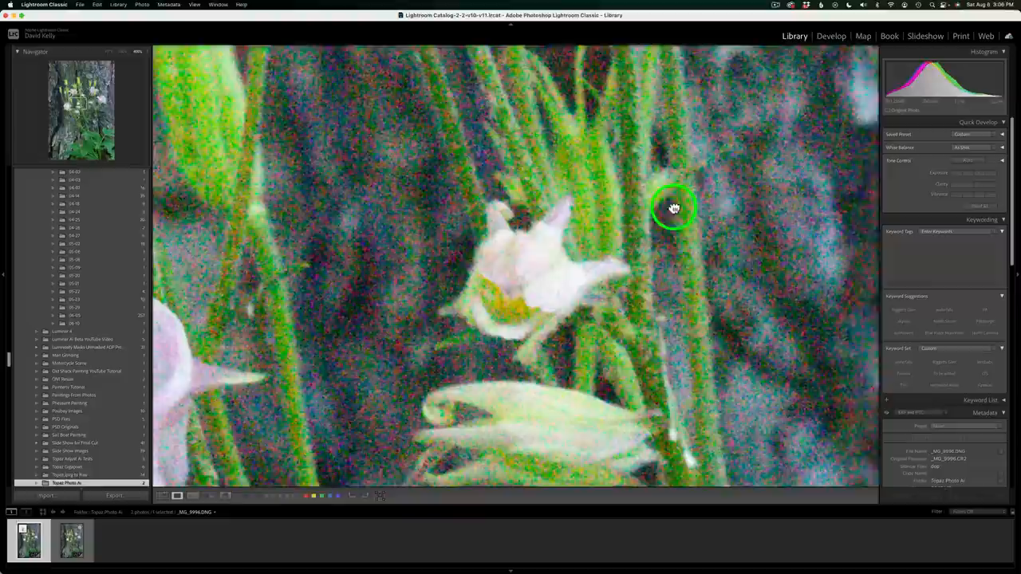
Pan across the enlarged Topaz Photo AI DNG to inspect the columbine flowers and stems.
left_click_drag(674, 209, 536, 253)
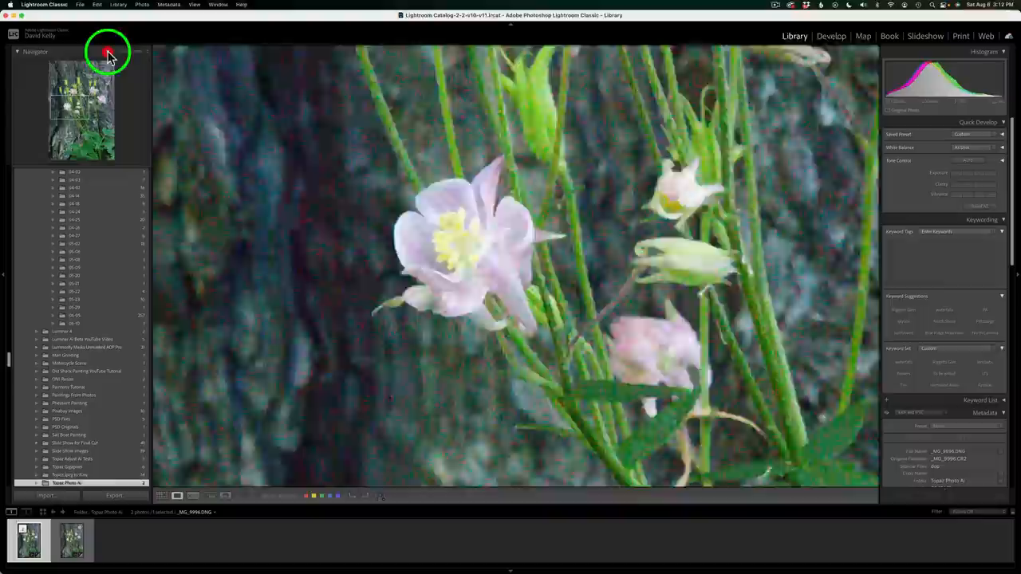
Zoom out to the whole columbine photo and reveal its Lens Corrections options.
left_click(830, 36)
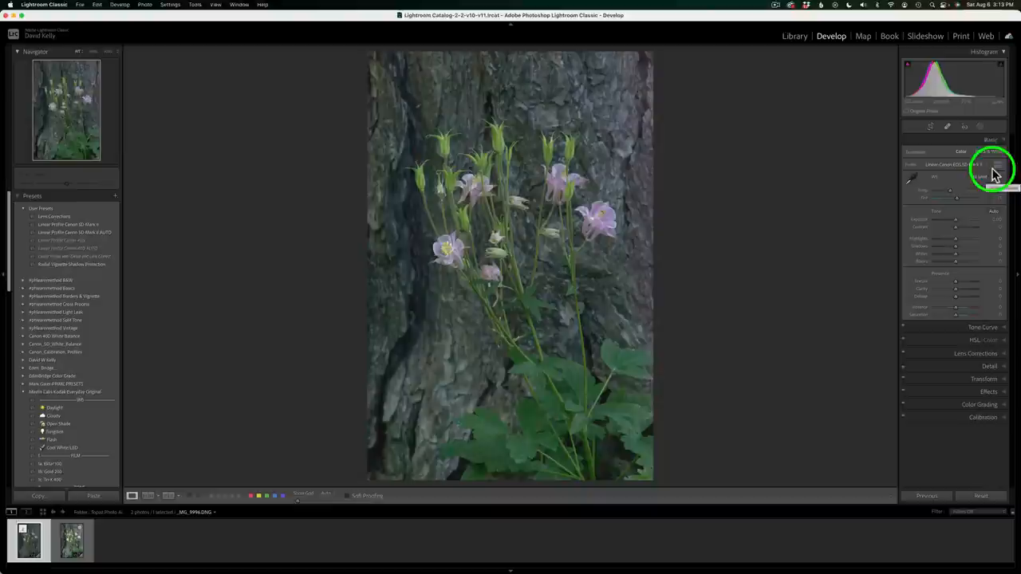
left_click(974, 179)
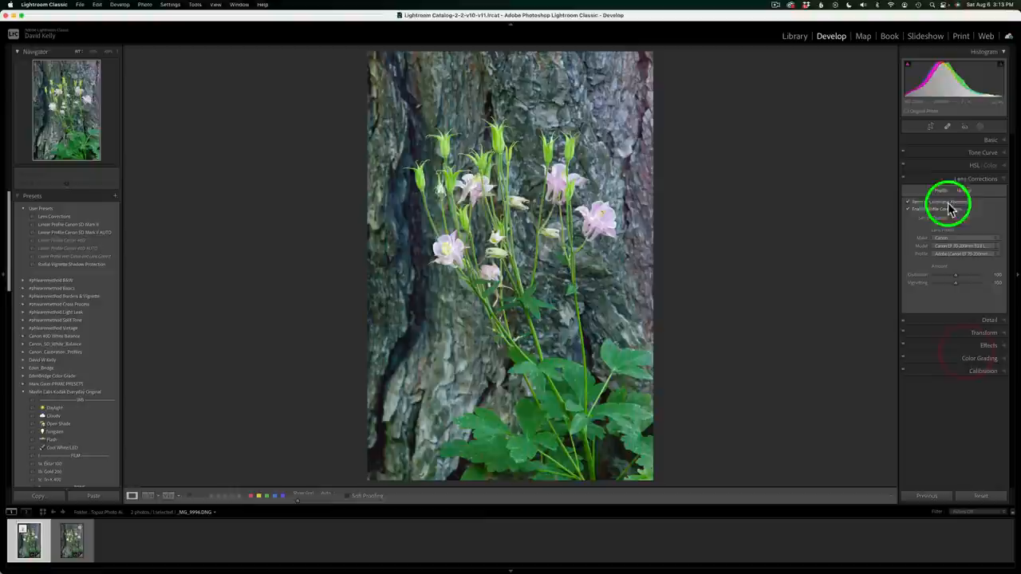
Enable lens profile corrections, then send the columbine photo to Topaz Photo AI via Edit In.
left_click(976, 179)
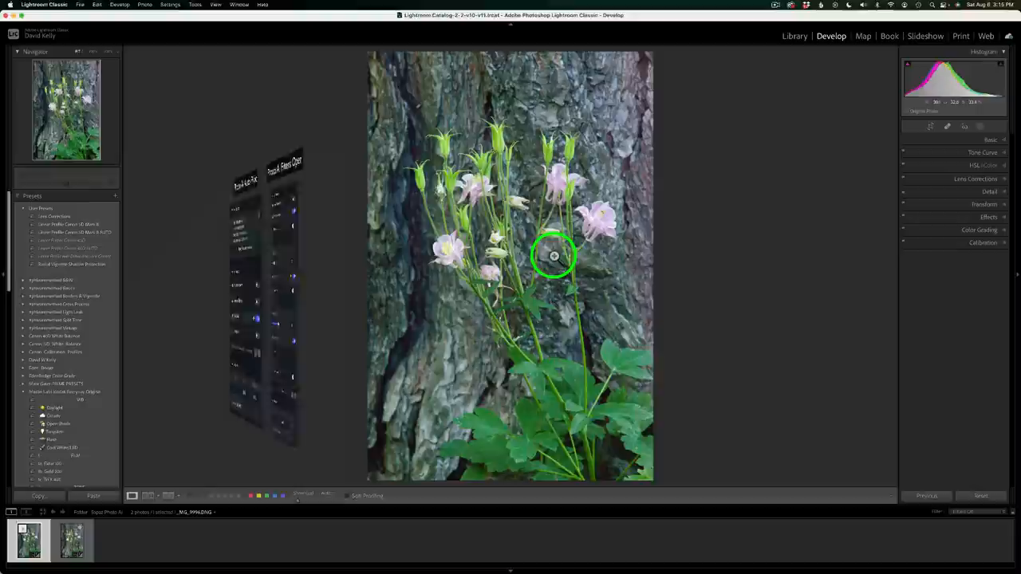
right_click(553, 255)
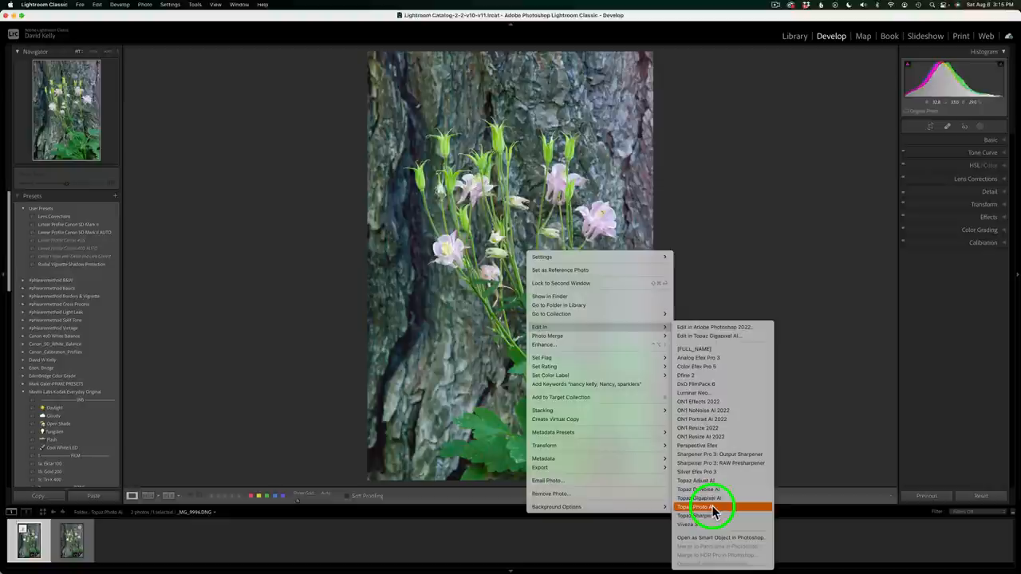
left_click(714, 506)
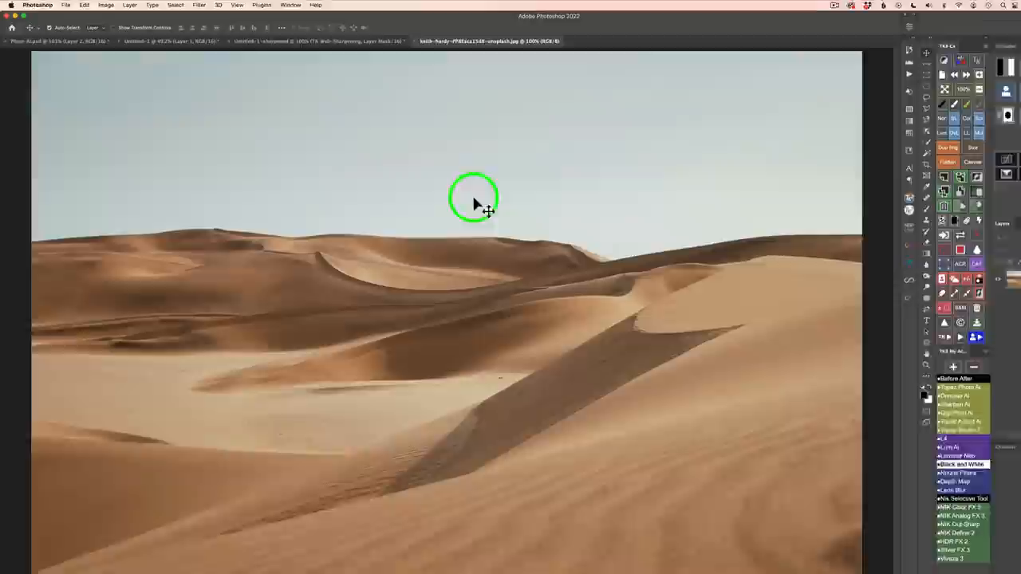
Leave the Photoshop desert dunes image to return to the Topaz Photo AI edit dialog.
left_click(198, 5)
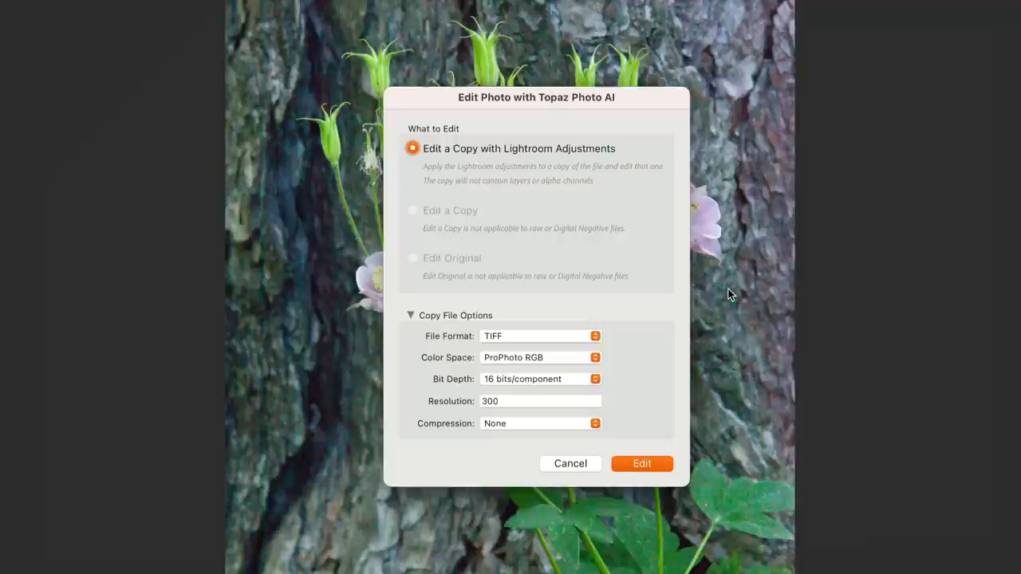
mouse_move(542, 255)
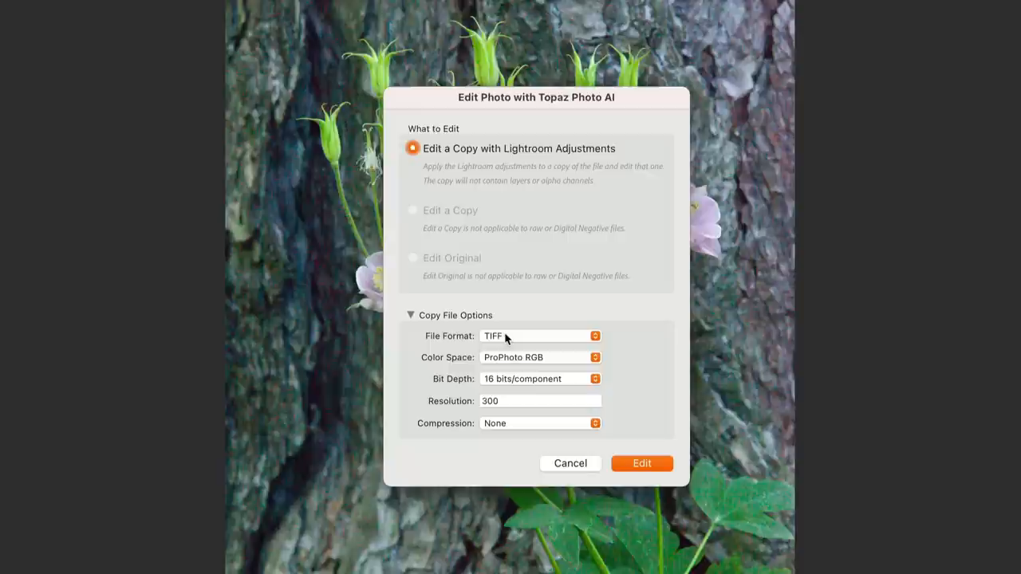
left_click(540, 357)
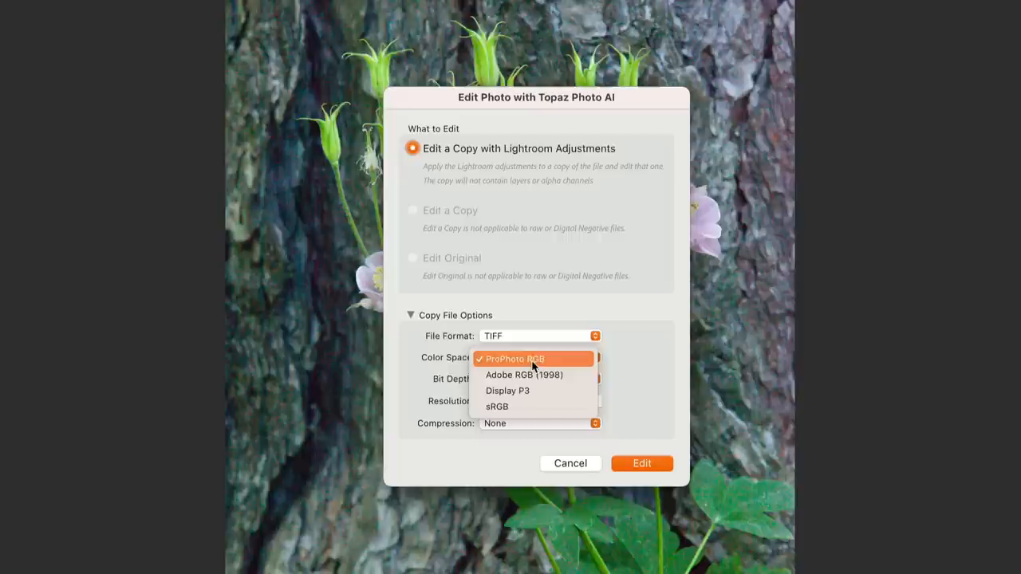
left_click(511, 358)
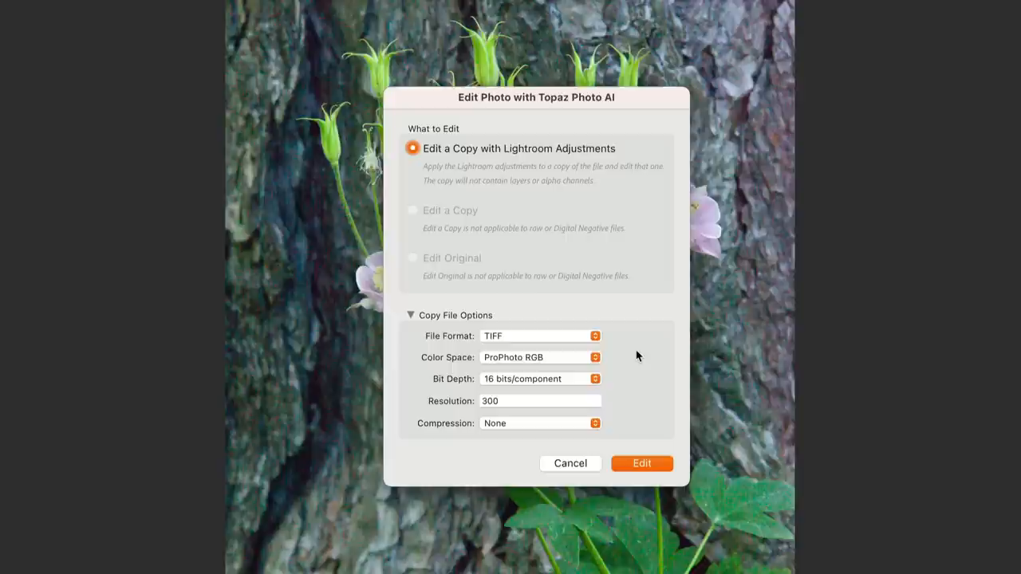
left_click(540, 378)
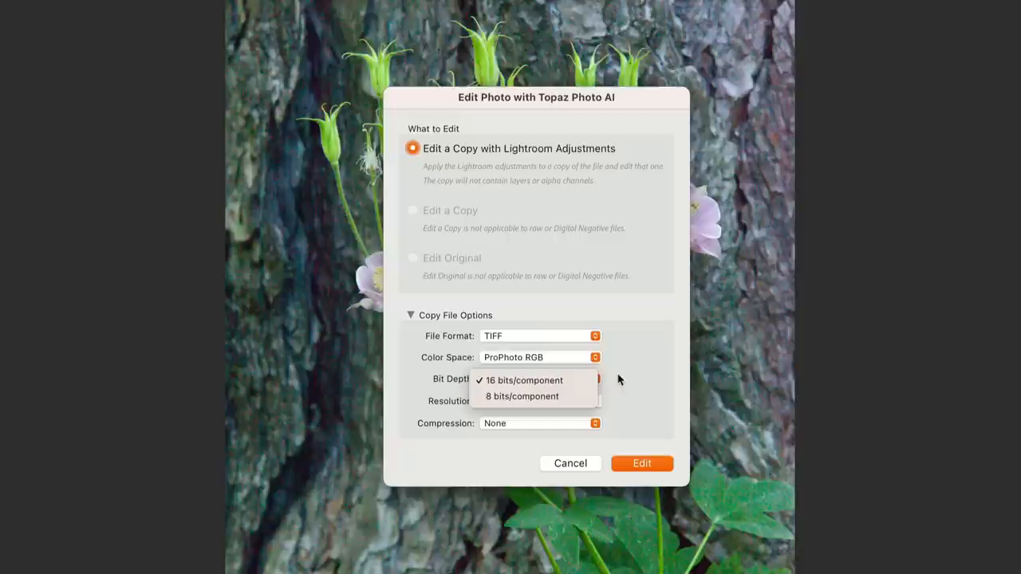
left_click(525, 379)
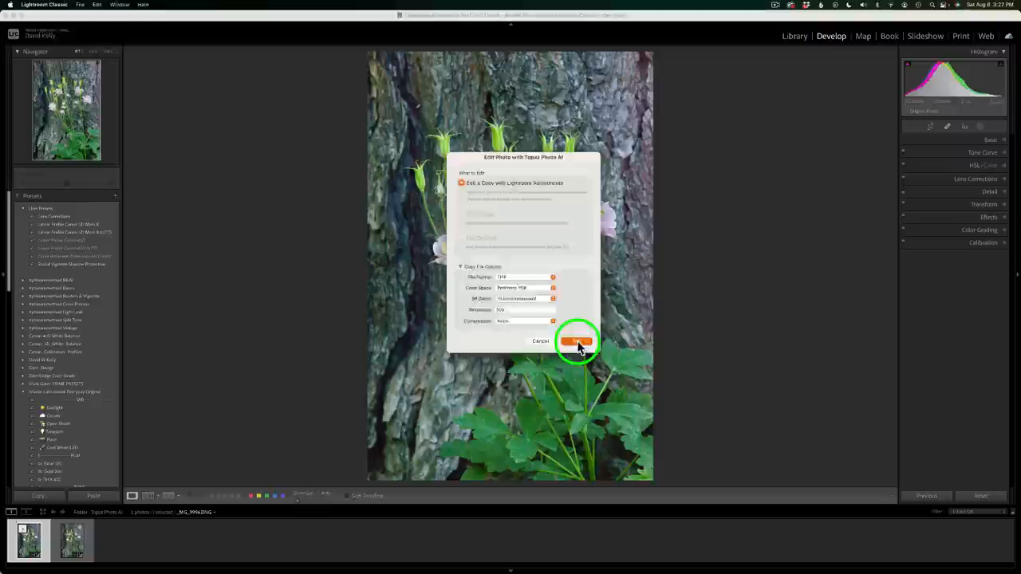
left_click(575, 341)
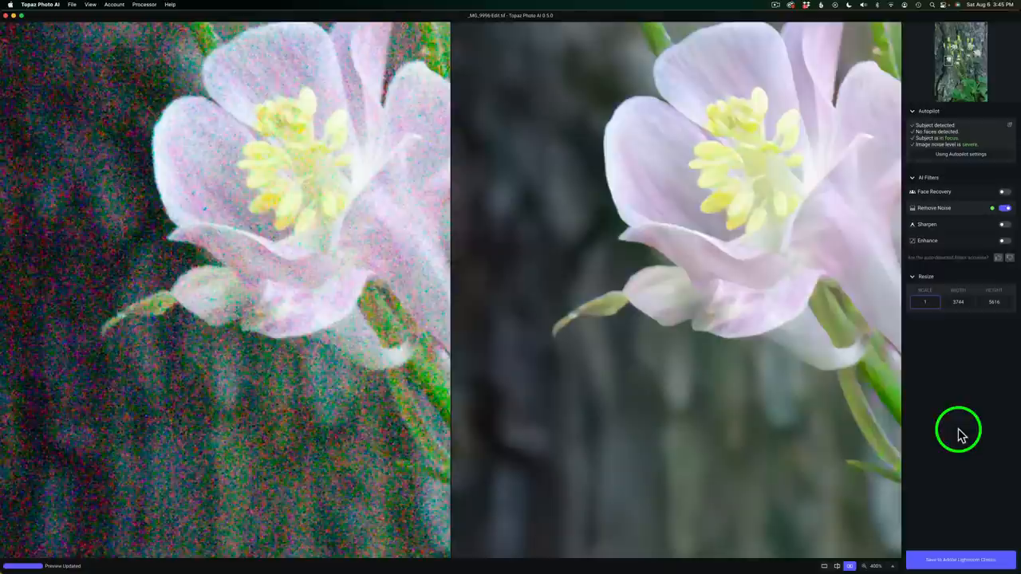
mouse_move(948, 383)
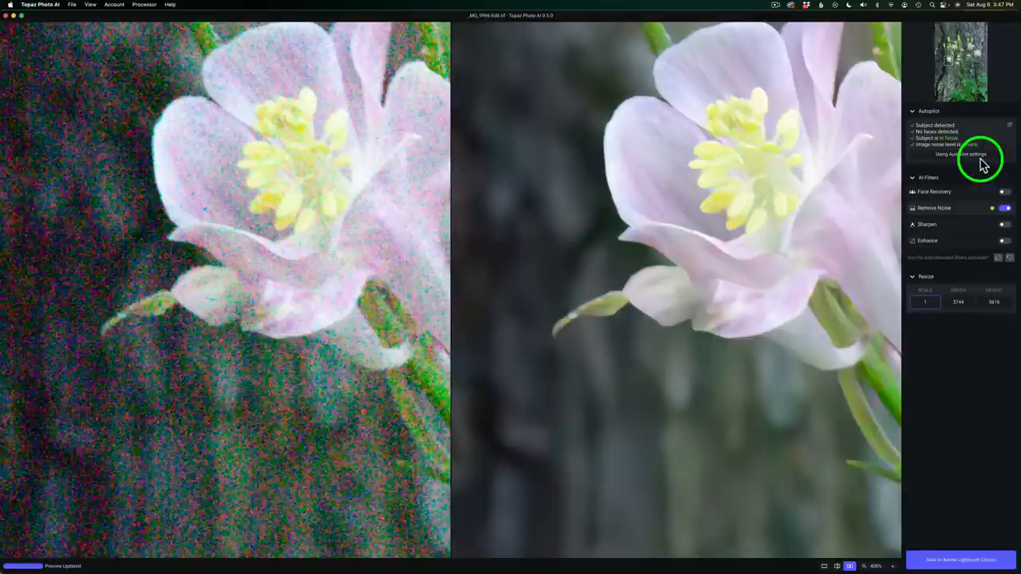
Expand the Remove Noise filter to show its Normal/Strong modes and Strength slider.
left_click(934, 207)
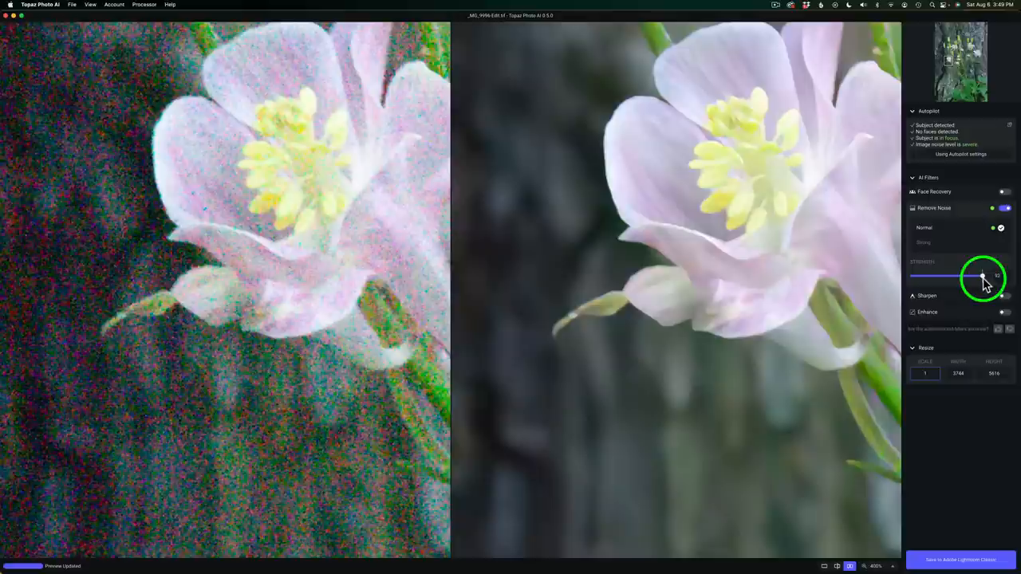
Adjust the Remove Noise strength slightly by dragging its slider.
left_click_drag(977, 276, 982, 276)
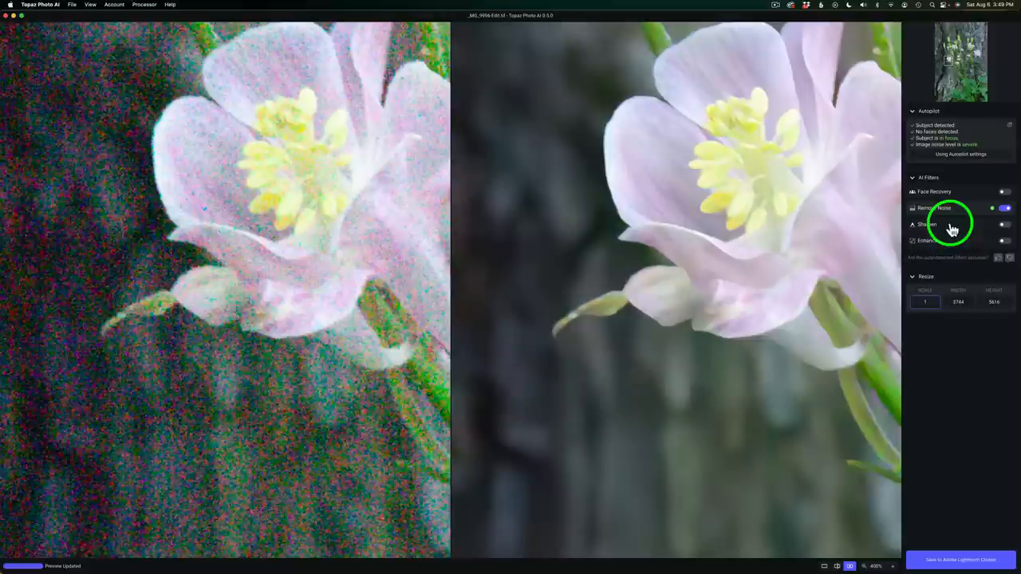
left_click(926, 224)
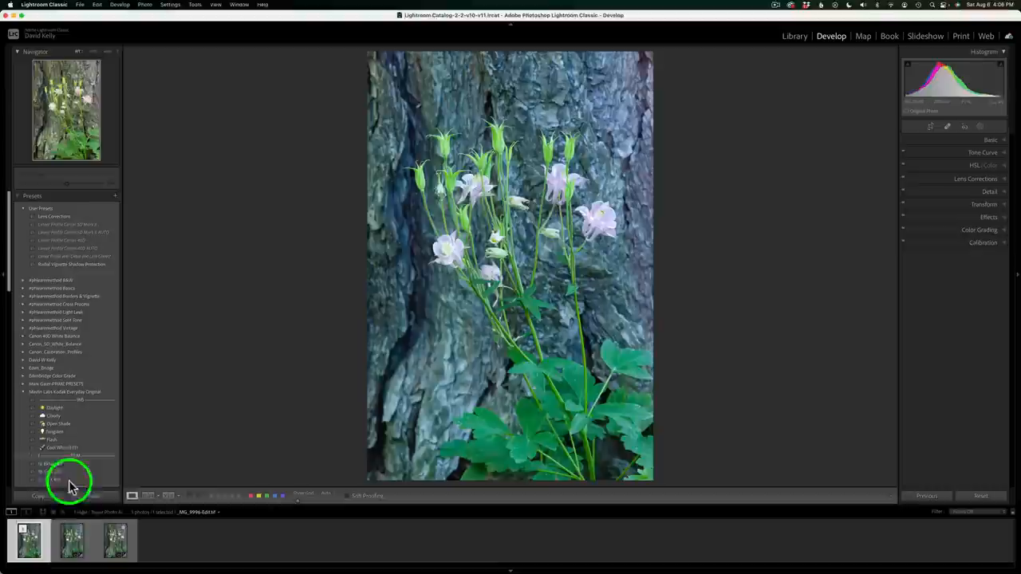
Switch from Develop to the Library module to see the columbine and filmstrip siblings.
left_click(795, 36)
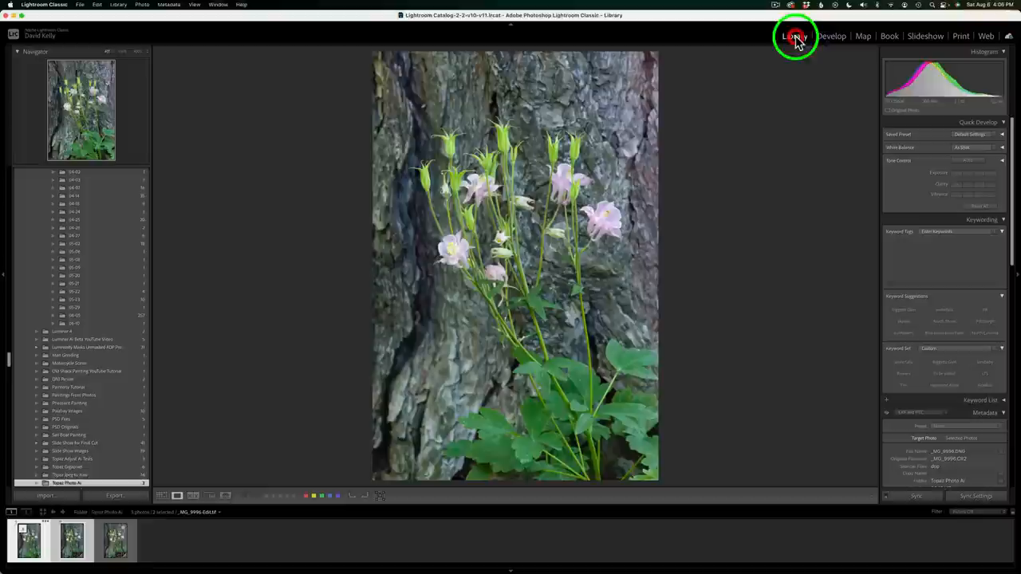
left_click(794, 36)
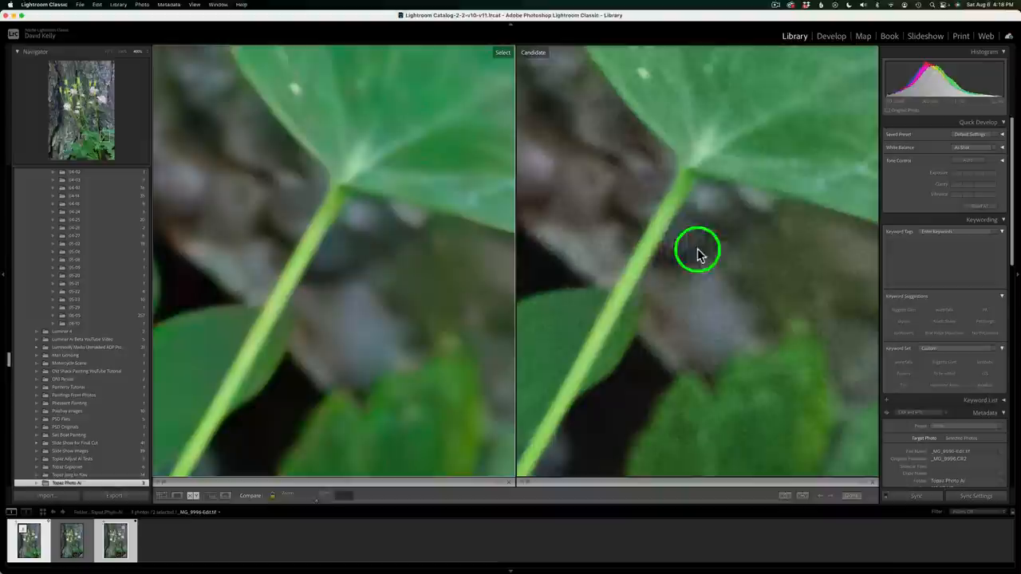
mouse_move(685, 197)
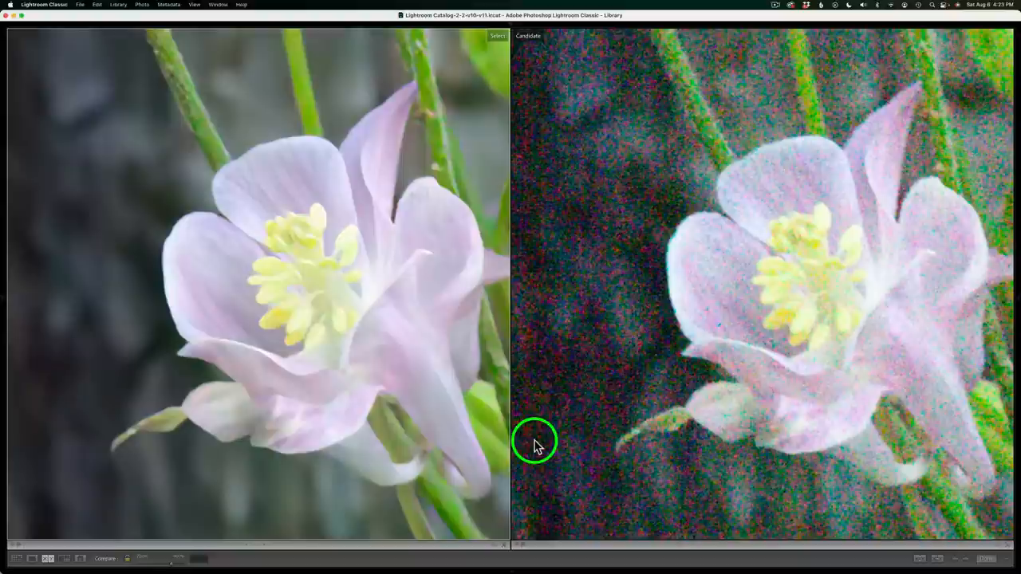
mouse_move(568, 368)
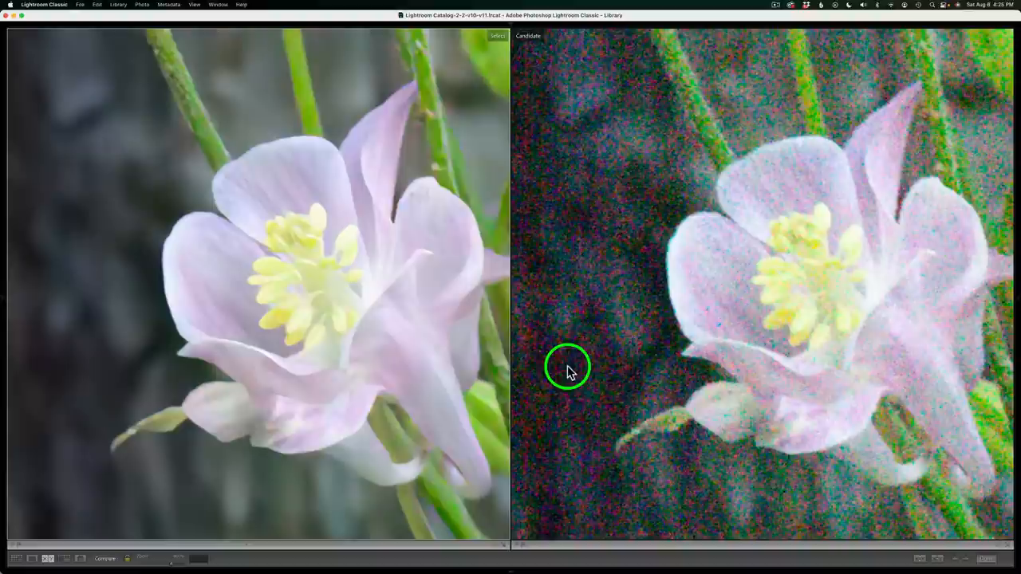